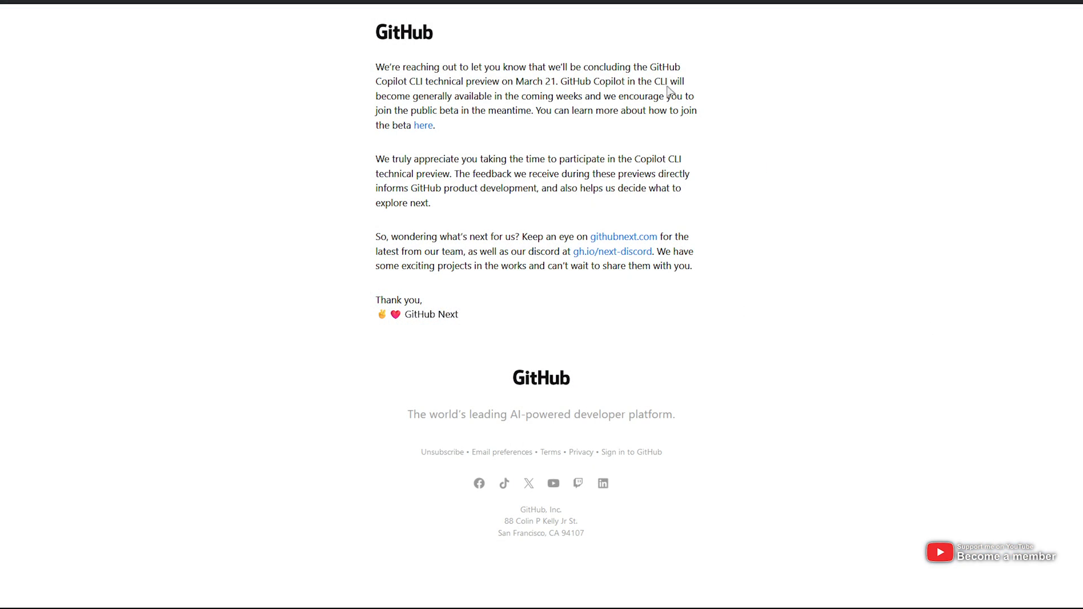
Highlight the public beta sentence and follow its 'here' link to the Copilot for CLI page
drag(553, 81, 662, 82)
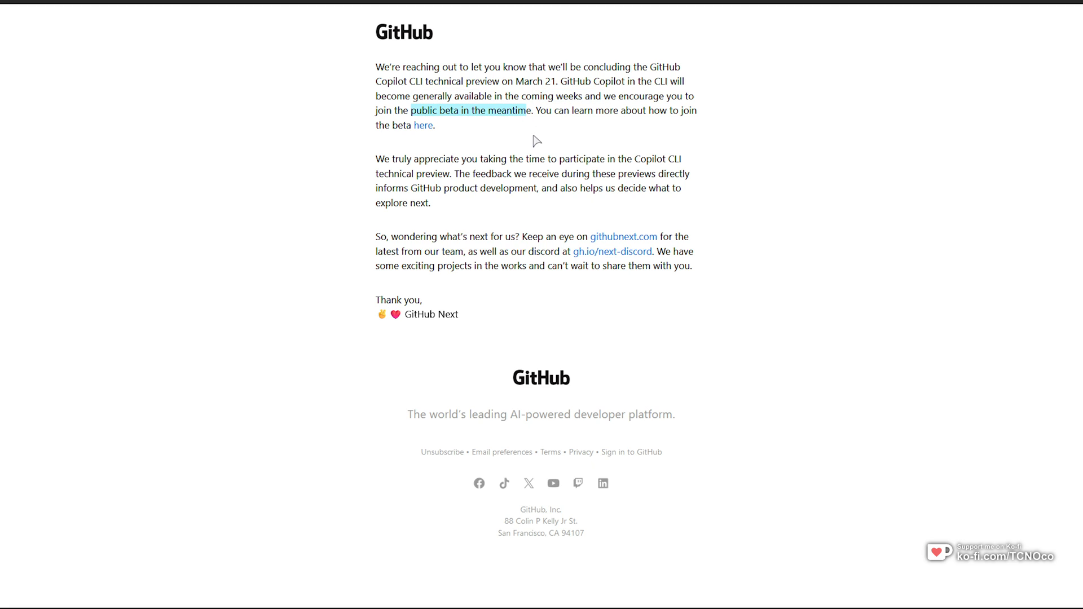
click(423, 125)
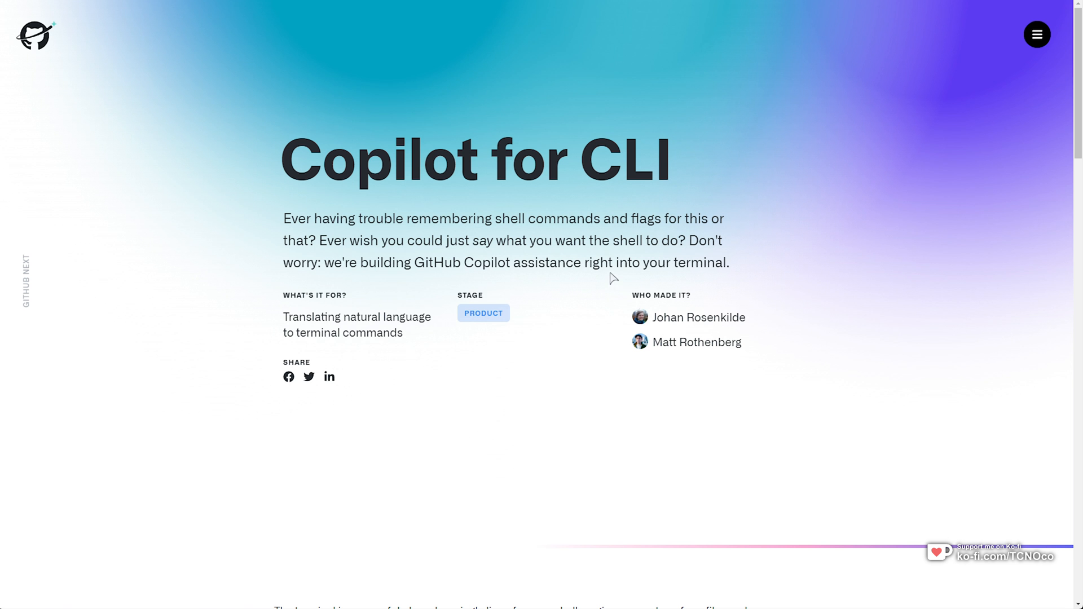
scroll(down, 3)
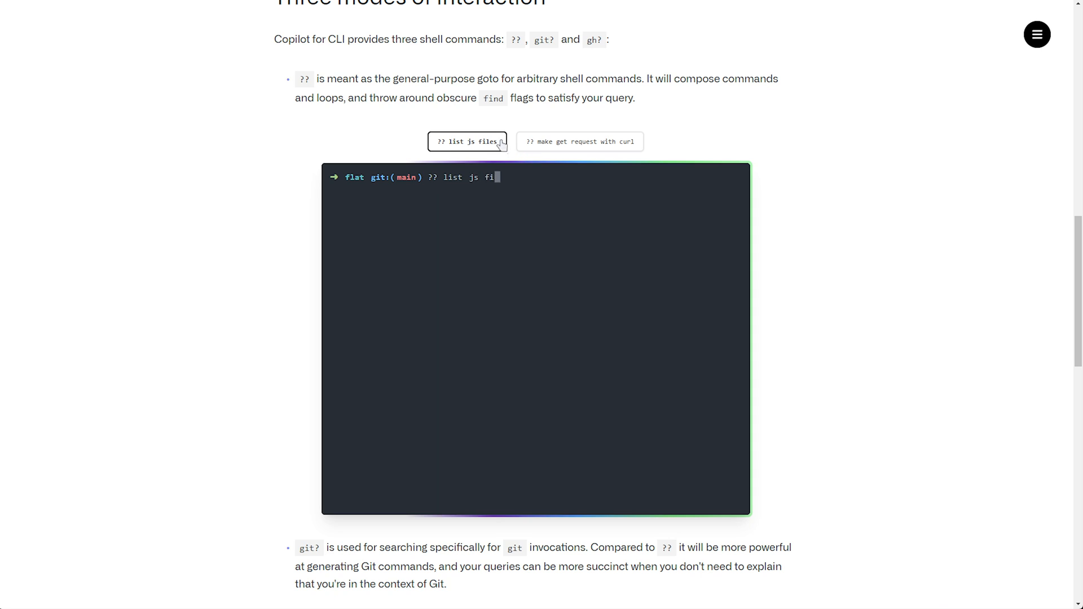
click(467, 142)
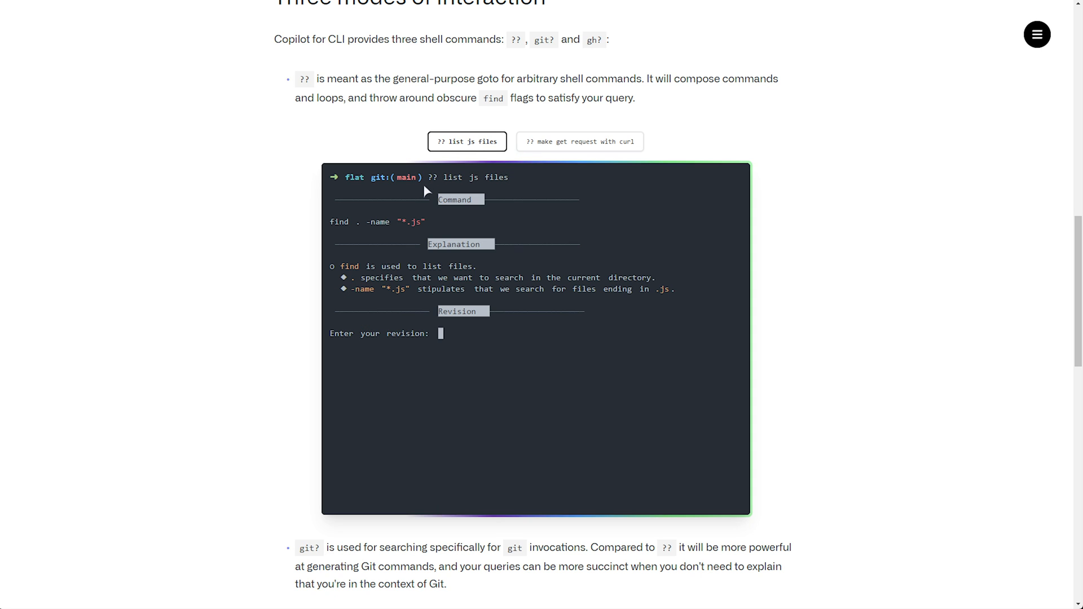
text(ignore node mod)
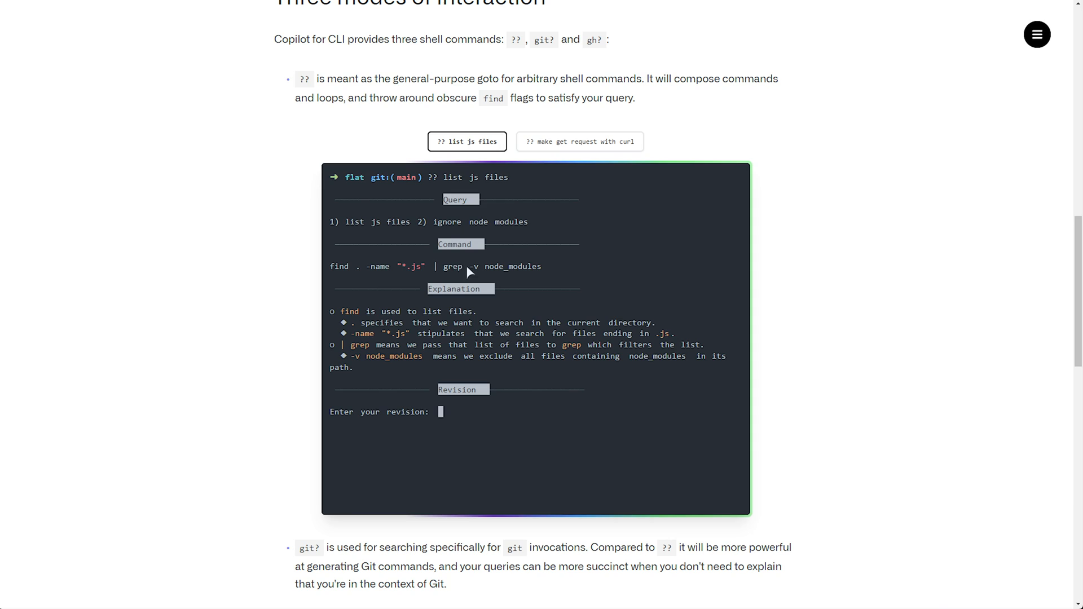
click(579, 142)
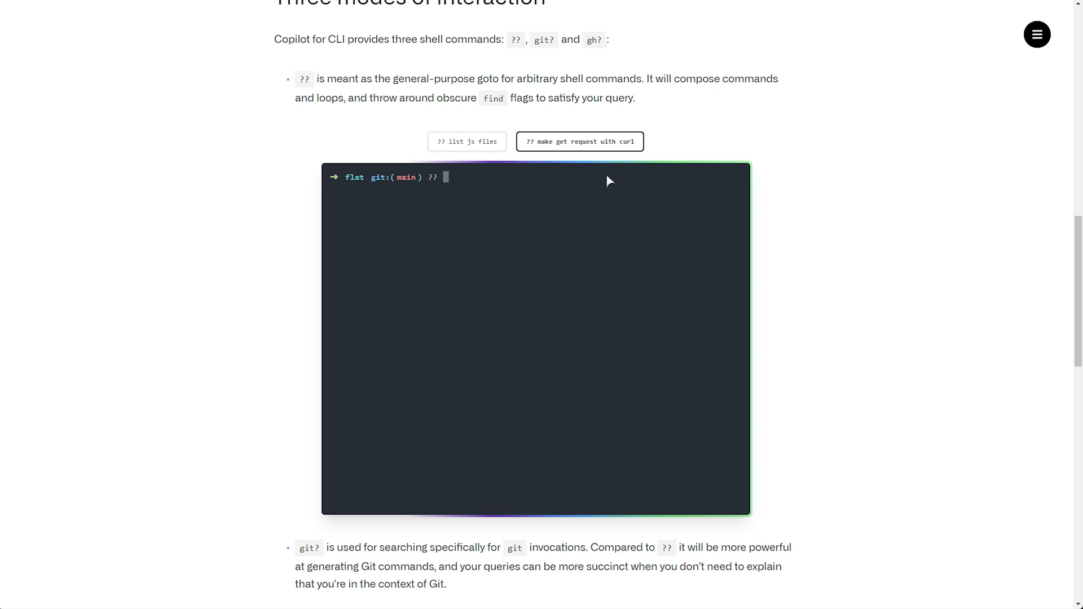
click(579, 142)
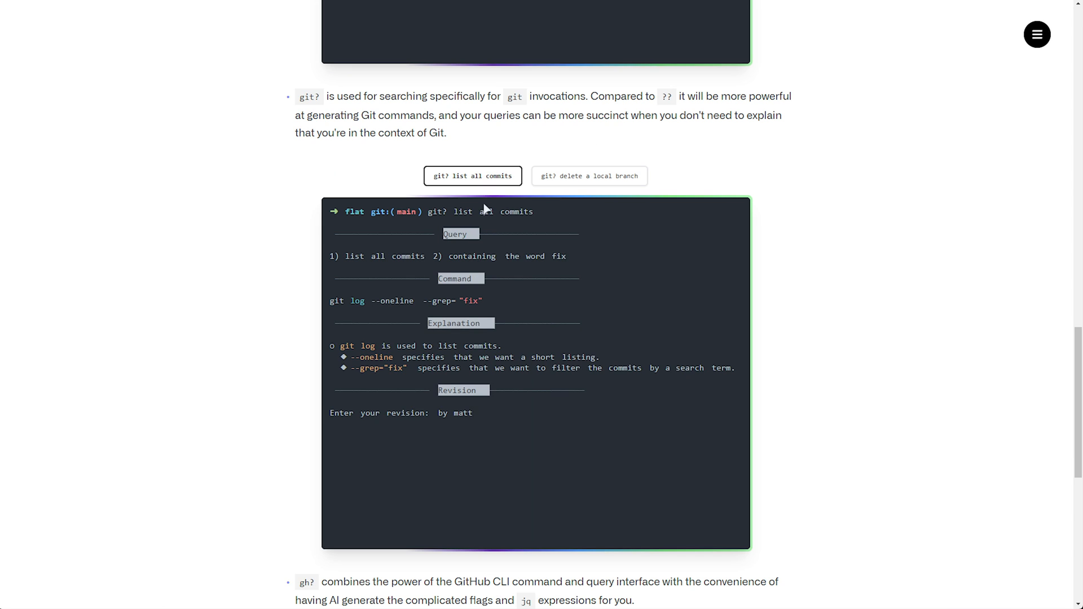
click(589, 176)
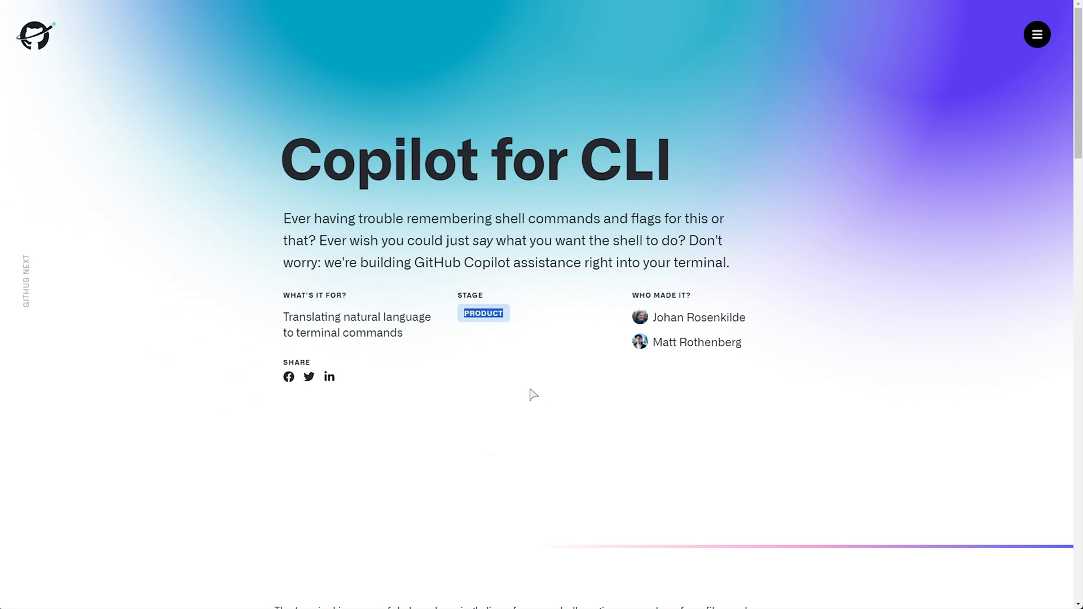
mouse_move(479, 352)
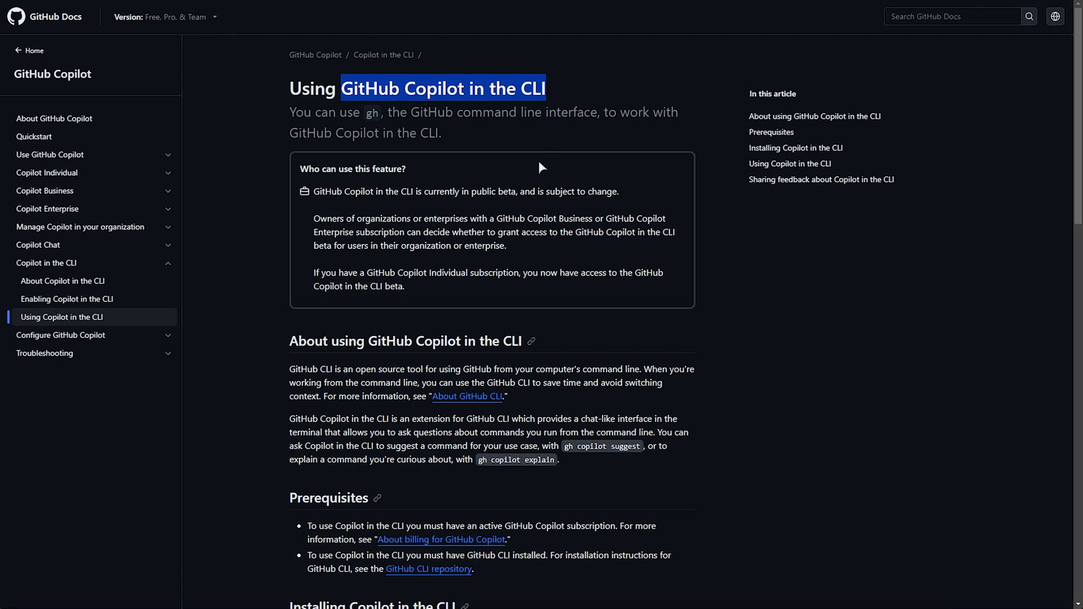
mouse_move(511, 141)
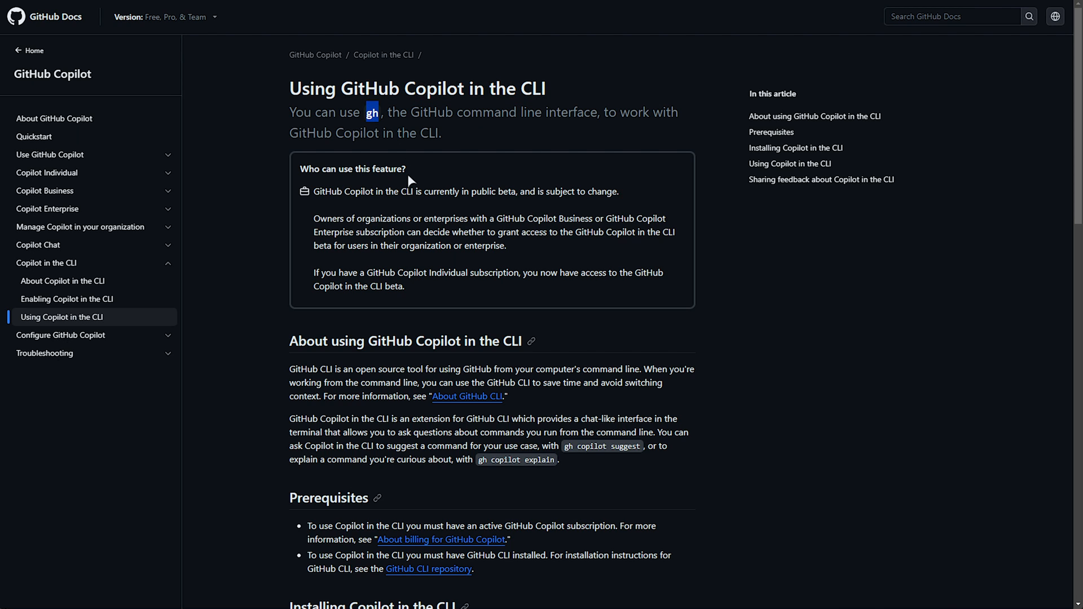
Scroll to and highlight the 'Installing Copilot in the CLI' steps on the docs page
scroll(down, 3)
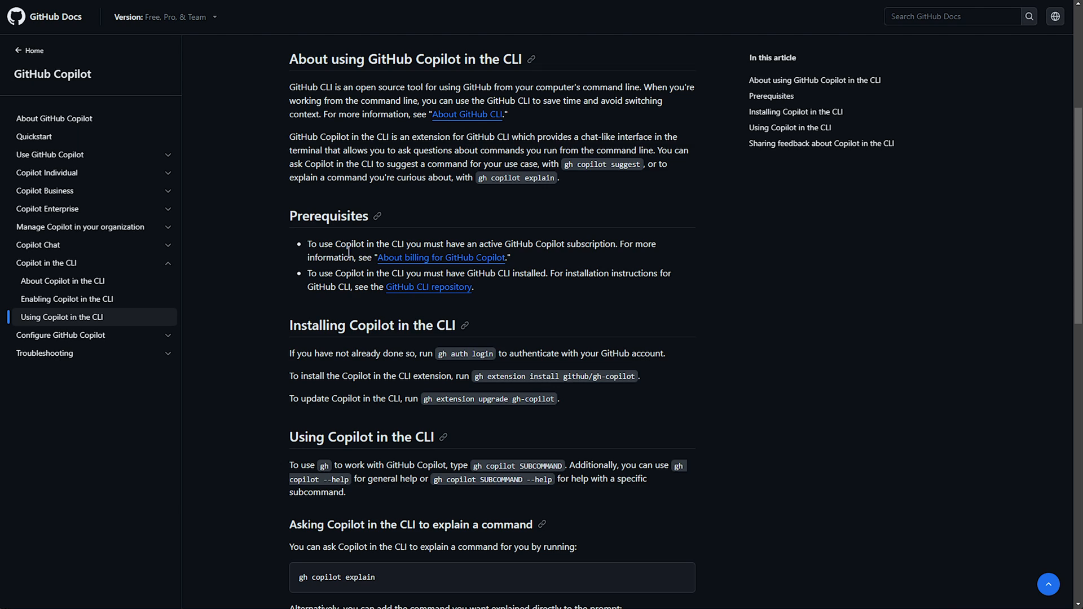
drag(334, 244, 618, 244)
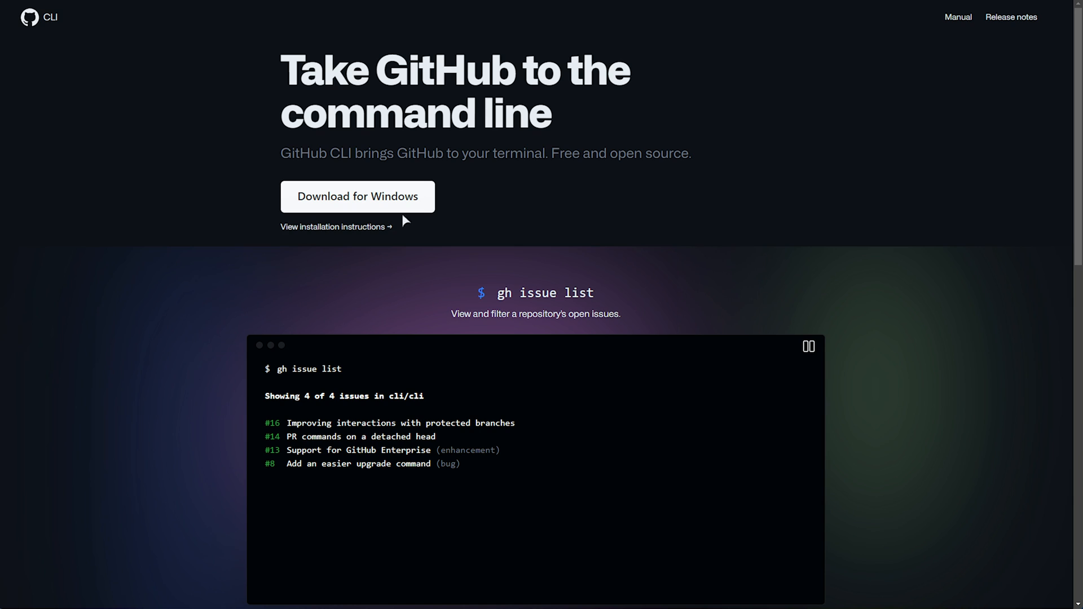
mouse_move(330, 196)
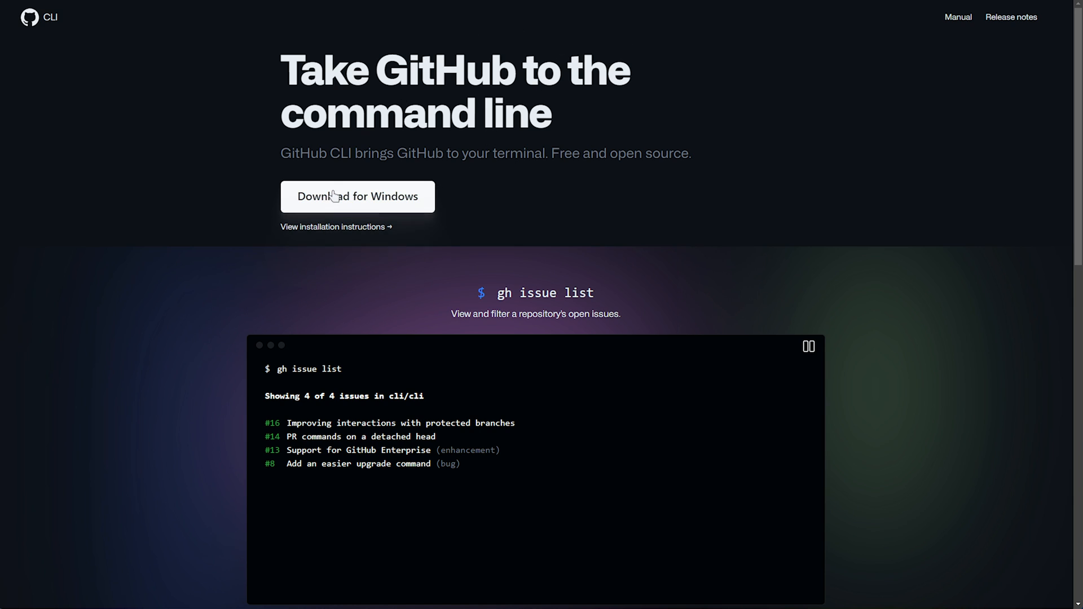
Download GitHub CLI for Windows and advance past the setup wizard welcome
click(358, 196)
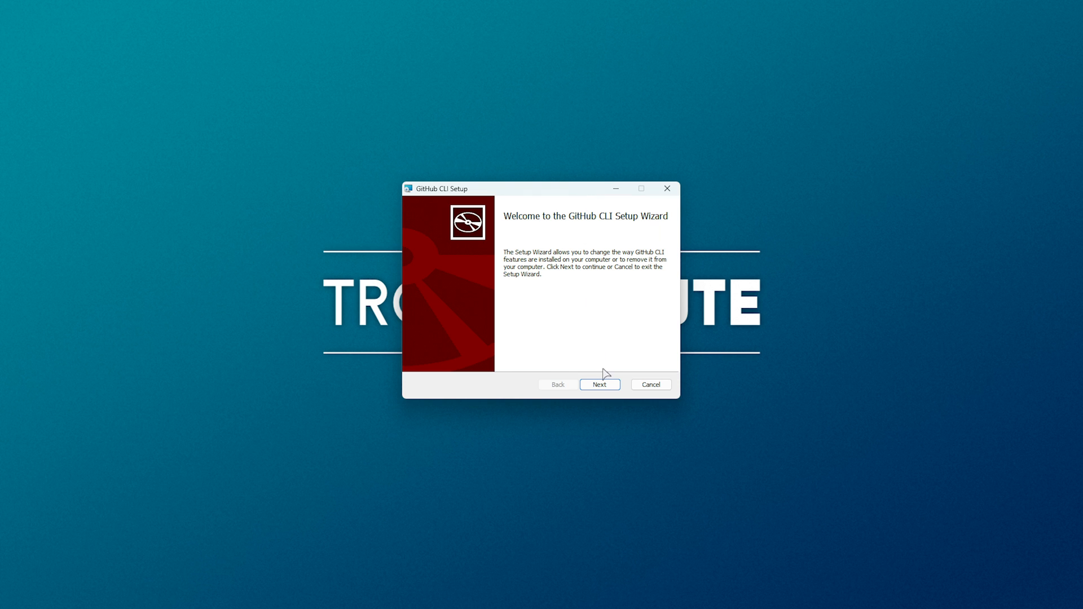
click(600, 384)
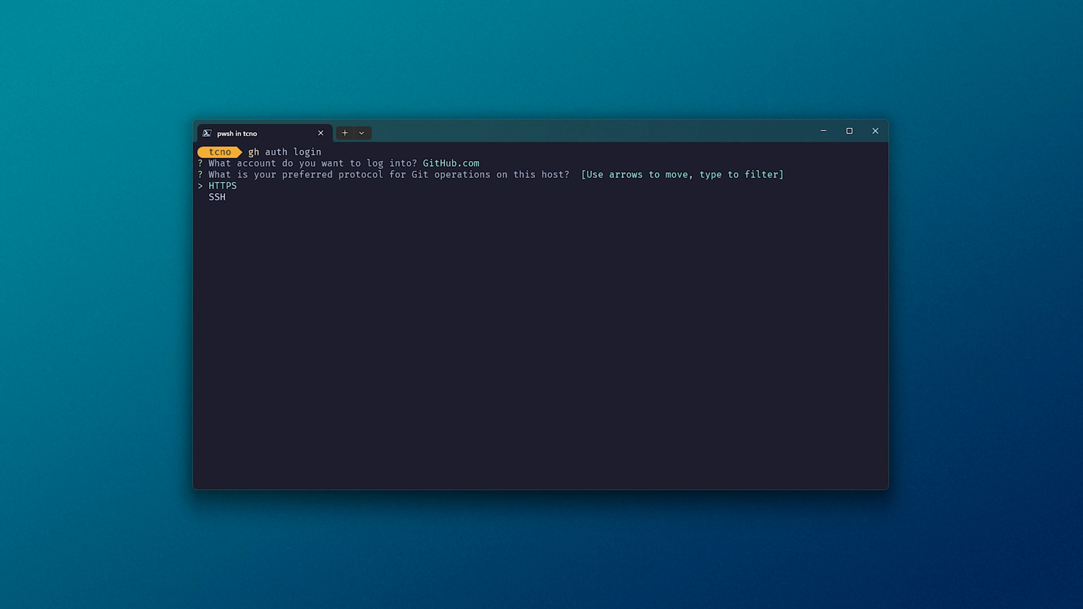
Complete gh auth login with HTTPS and browser device activation using the one-time code
key(enter)
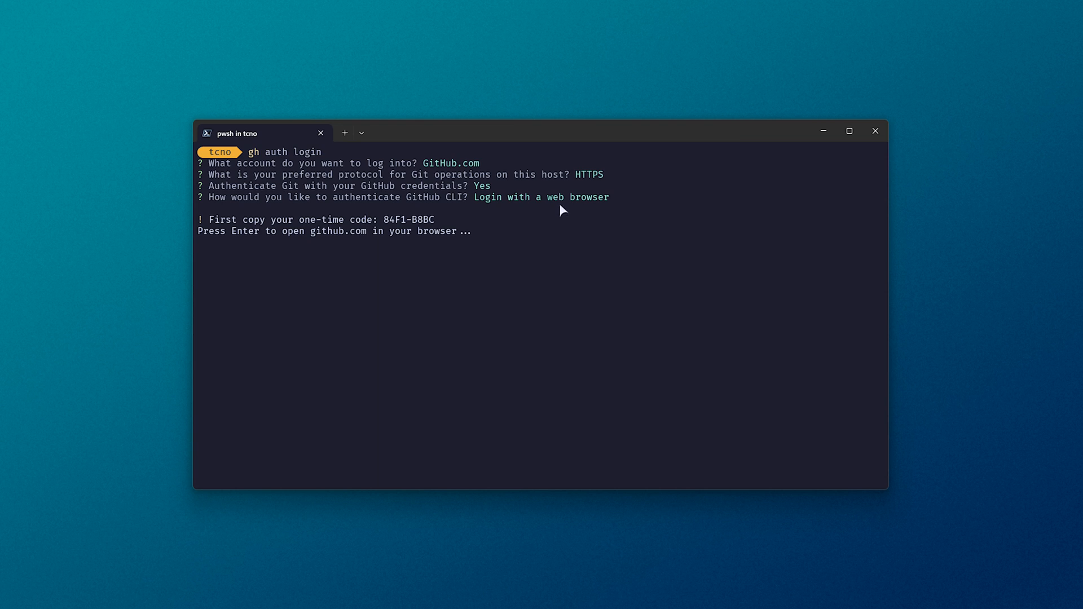
key(enter)
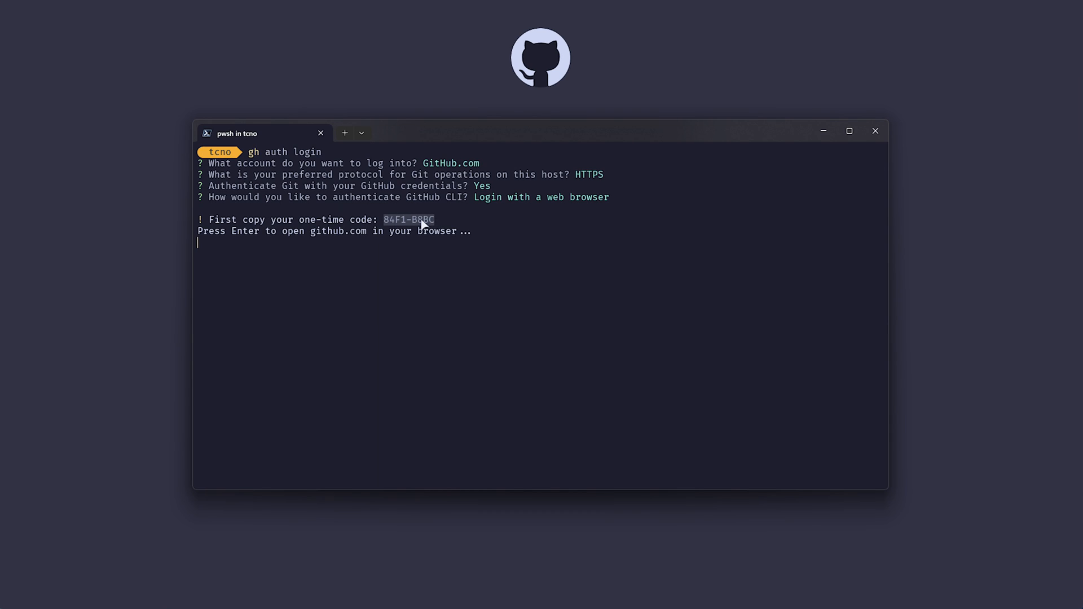
key(Enter)
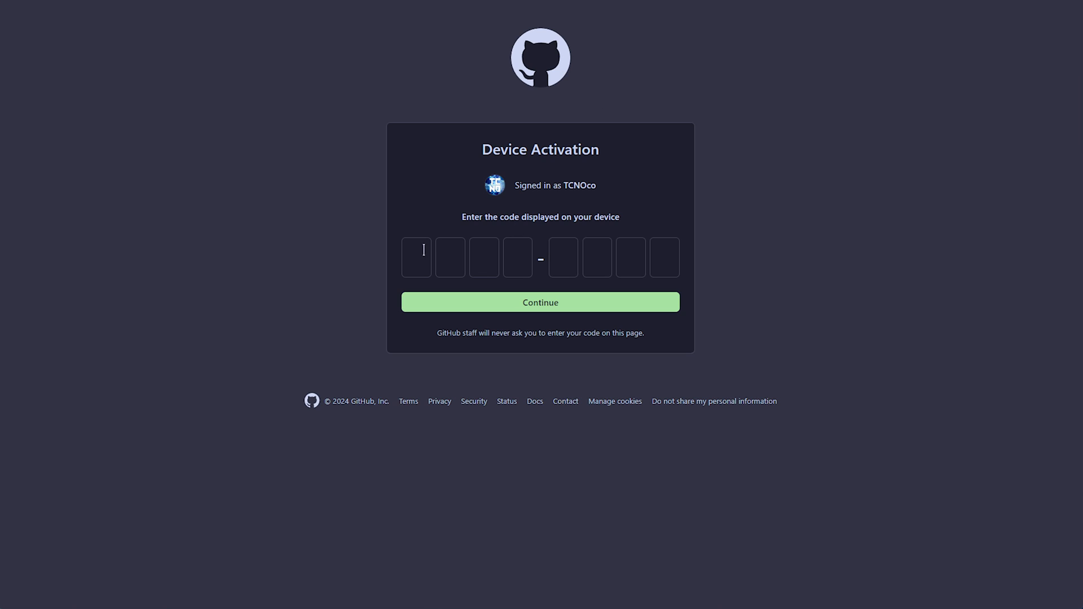
click(539, 303)
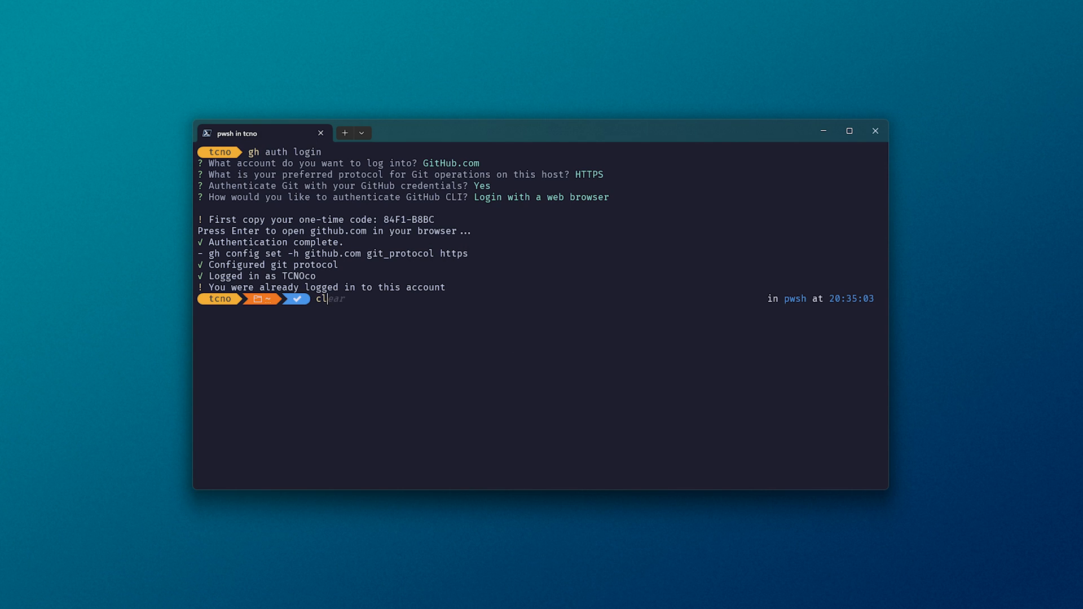
Enter a gh copilot suggest request and run gh copilot to list its commands
text(gh copilot suggest download https://google.com into an html file)
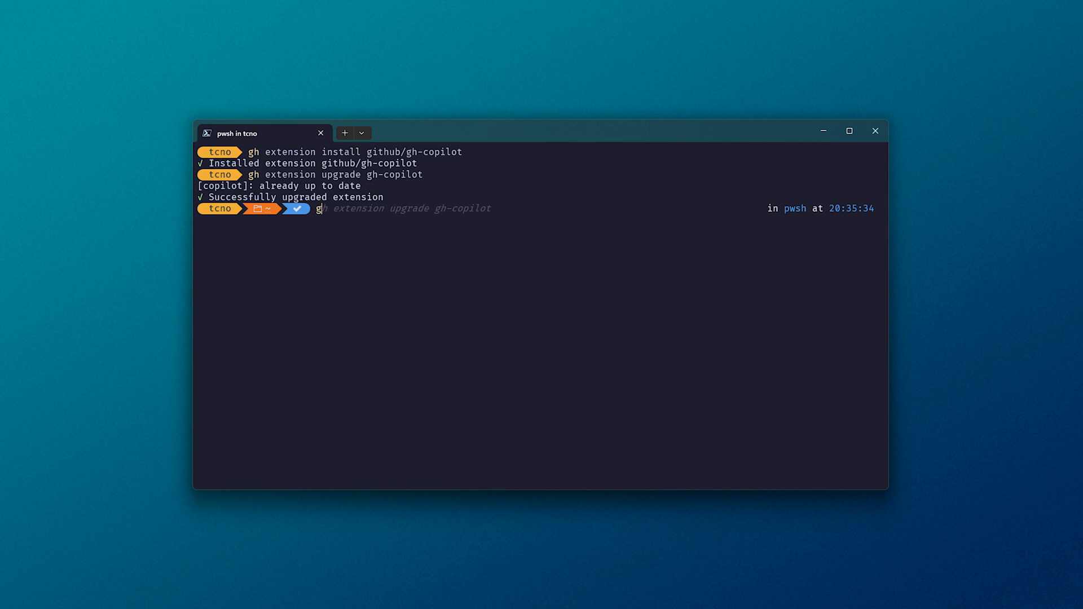
text(gh copilot)
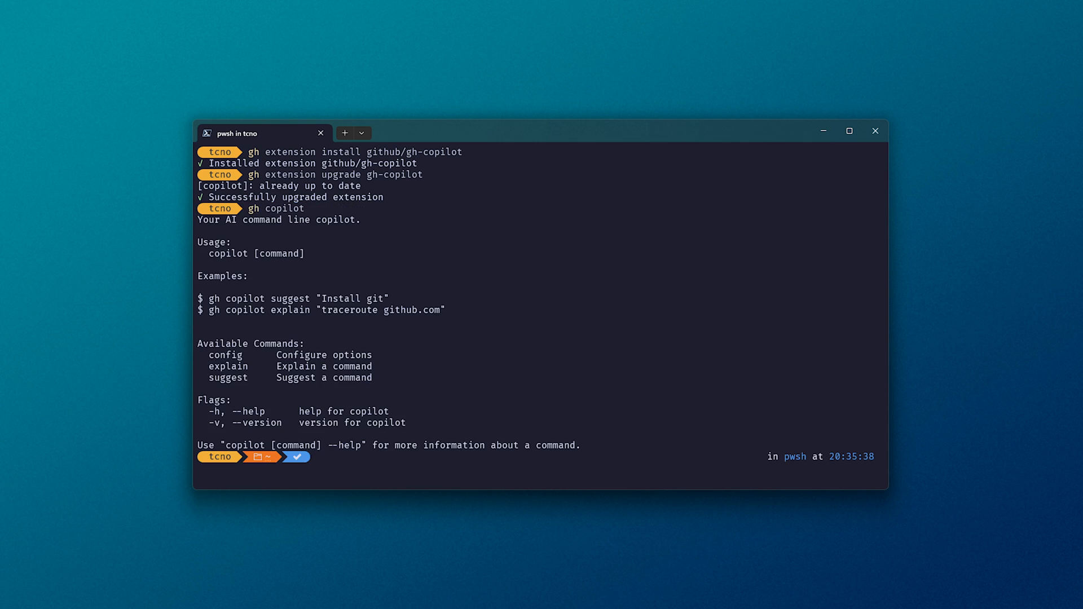
mouse_move(404, 391)
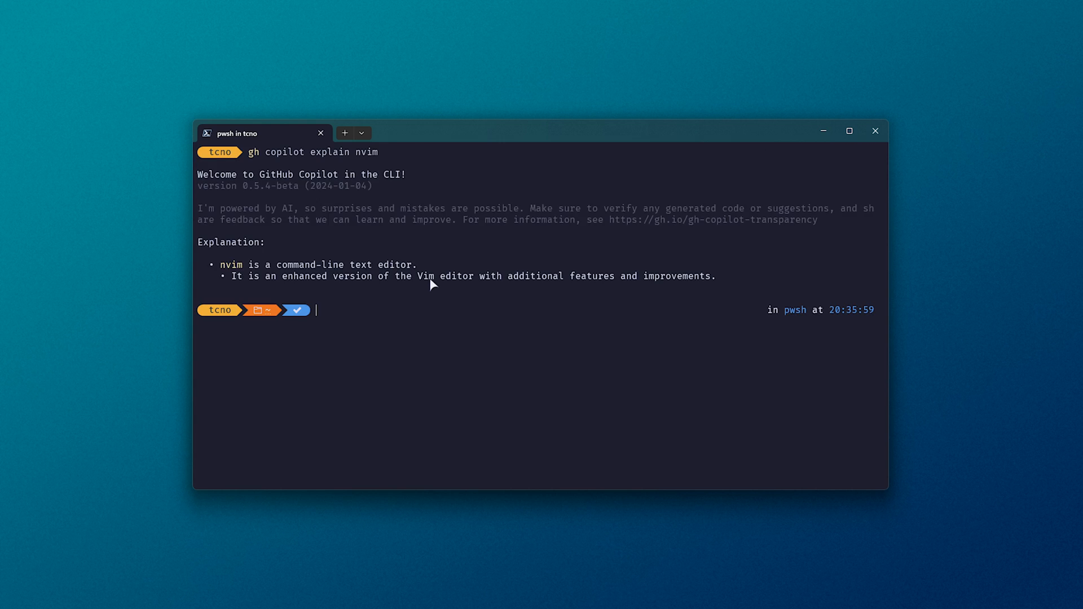
mouse_move(696, 359)
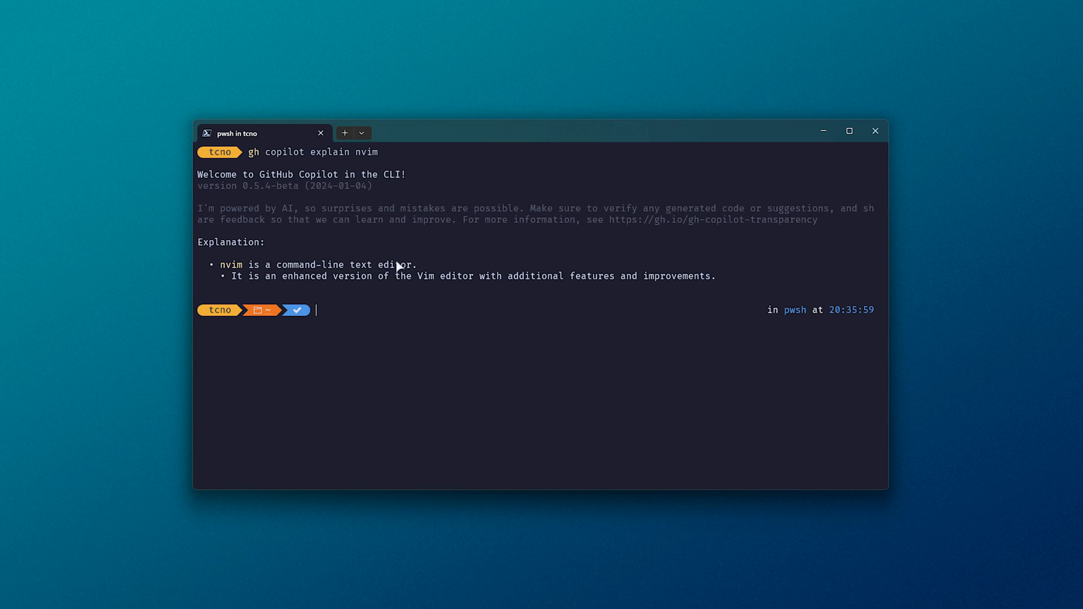
Start a gh copilot suggest request for downloading google.com into an HTML file
text(gh copilot suggest download https://google.com into an html file)
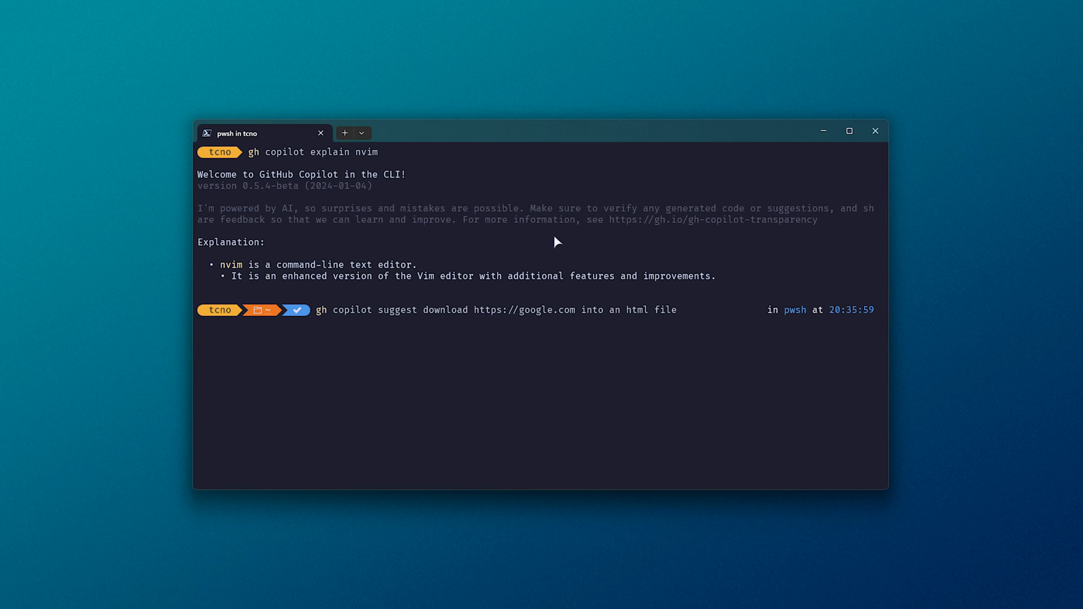
mouse_move(740, 420)
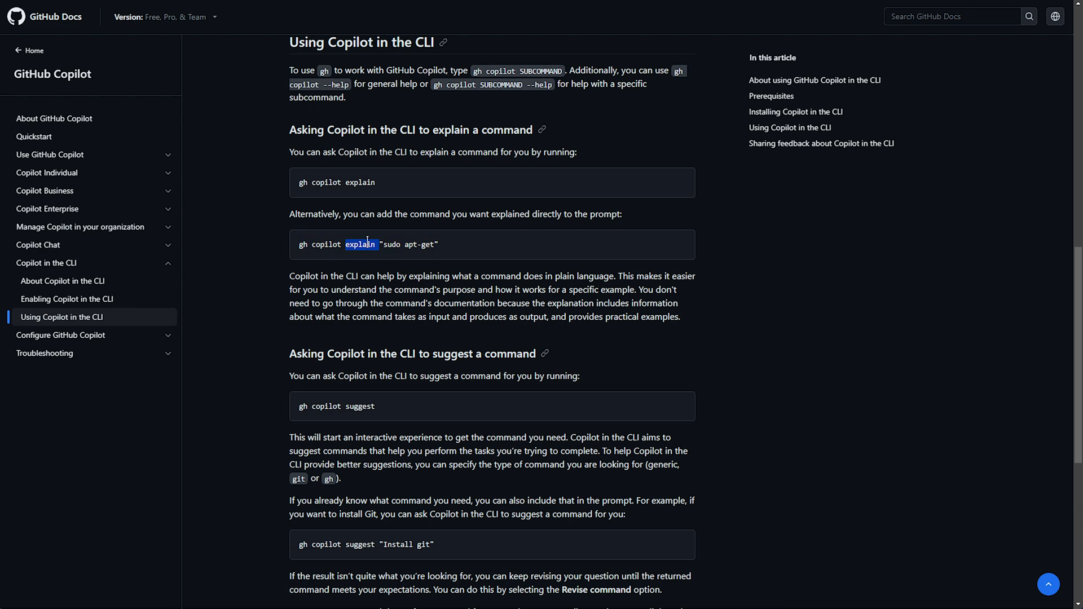
scroll(down, 3)
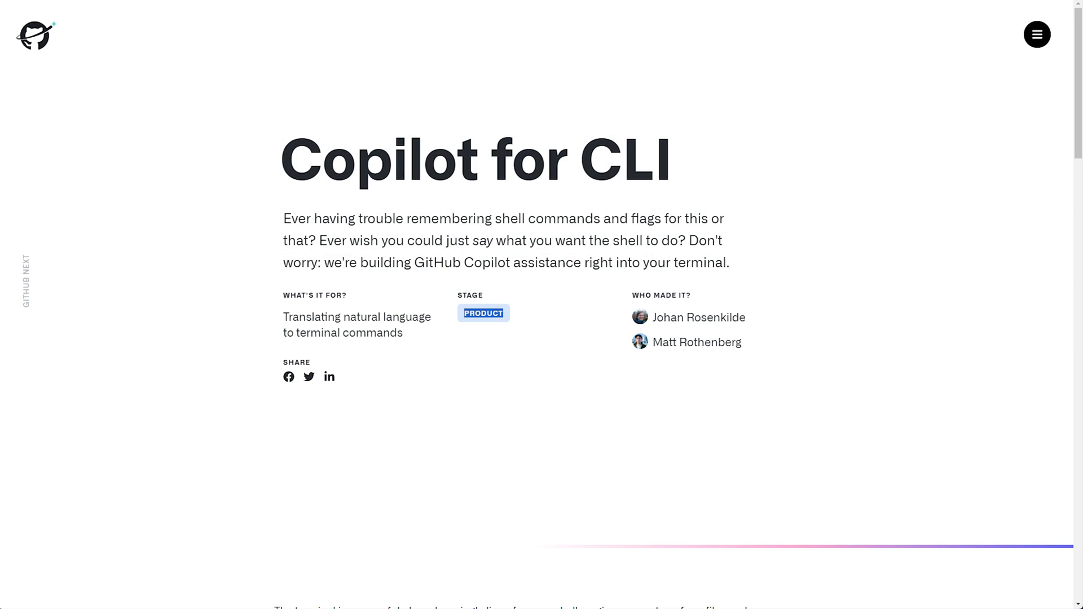
scroll(down, 3)
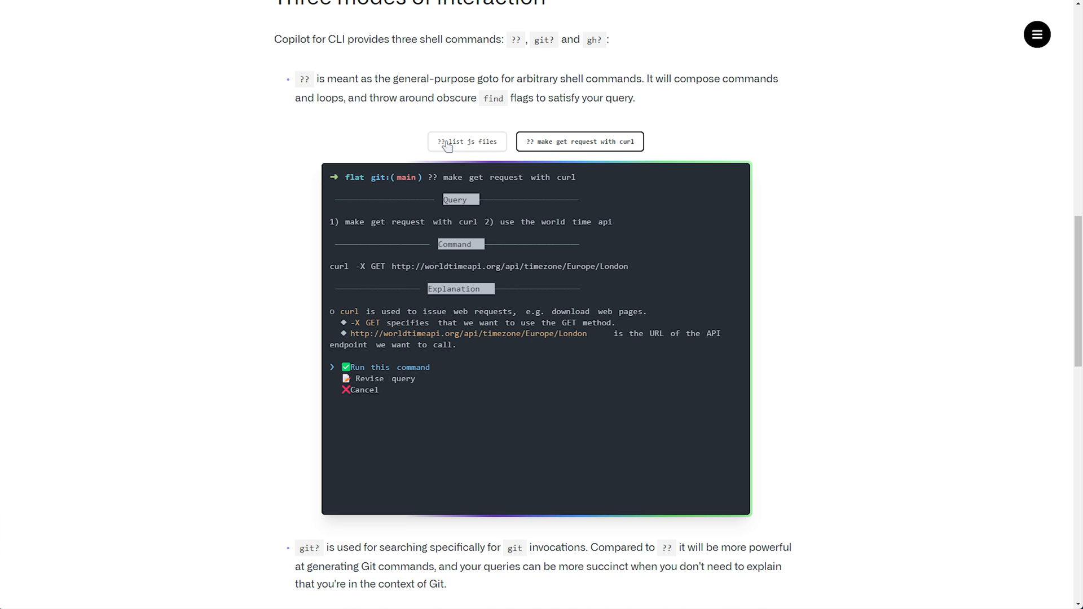
scroll(down, 3)
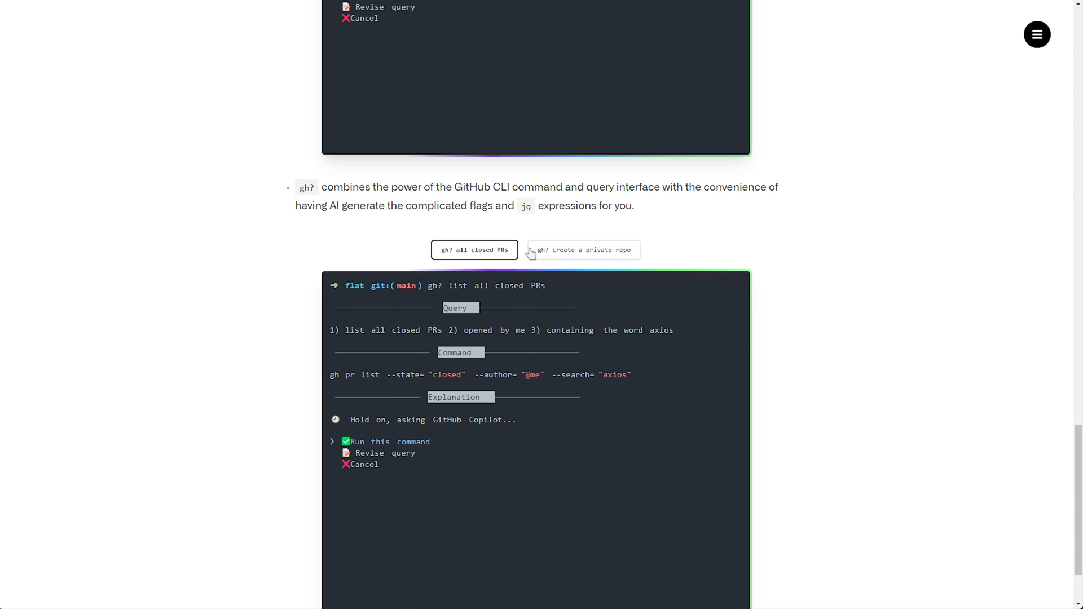
scroll(up, 3)
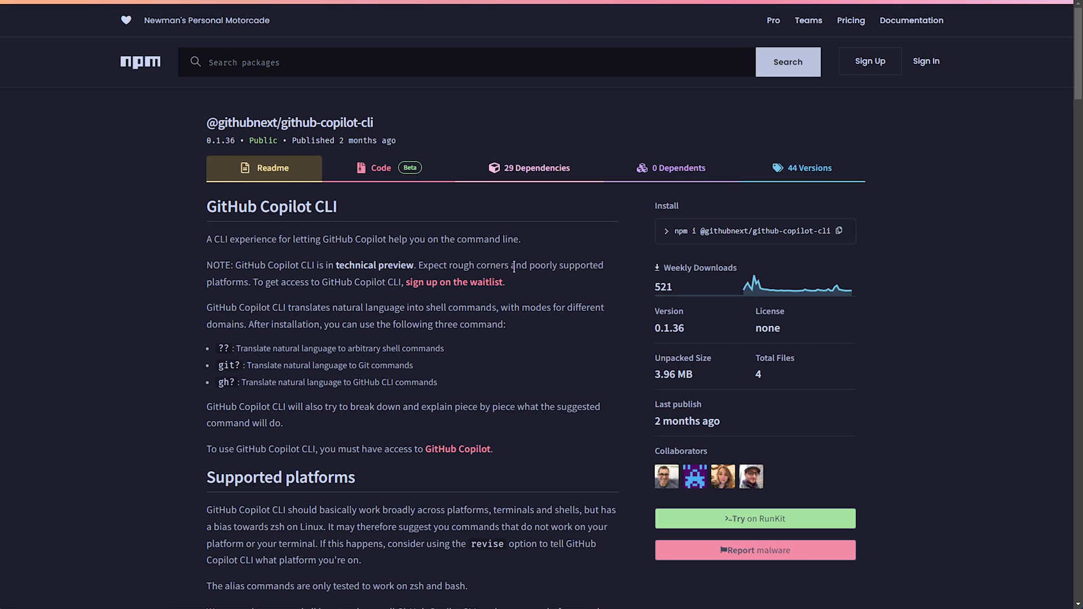
mouse_move(511, 291)
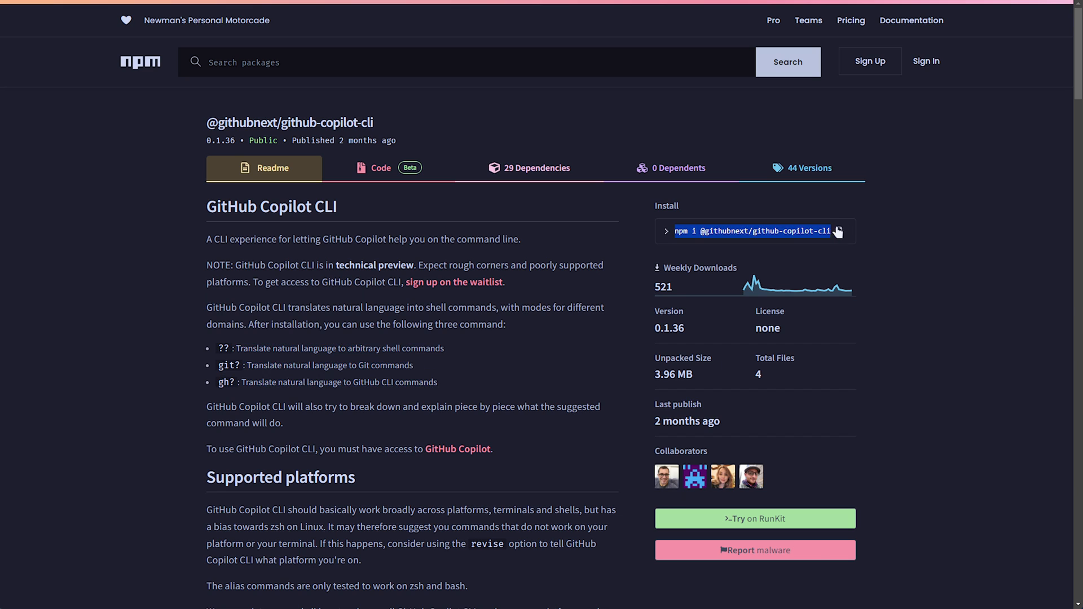
click(836, 232)
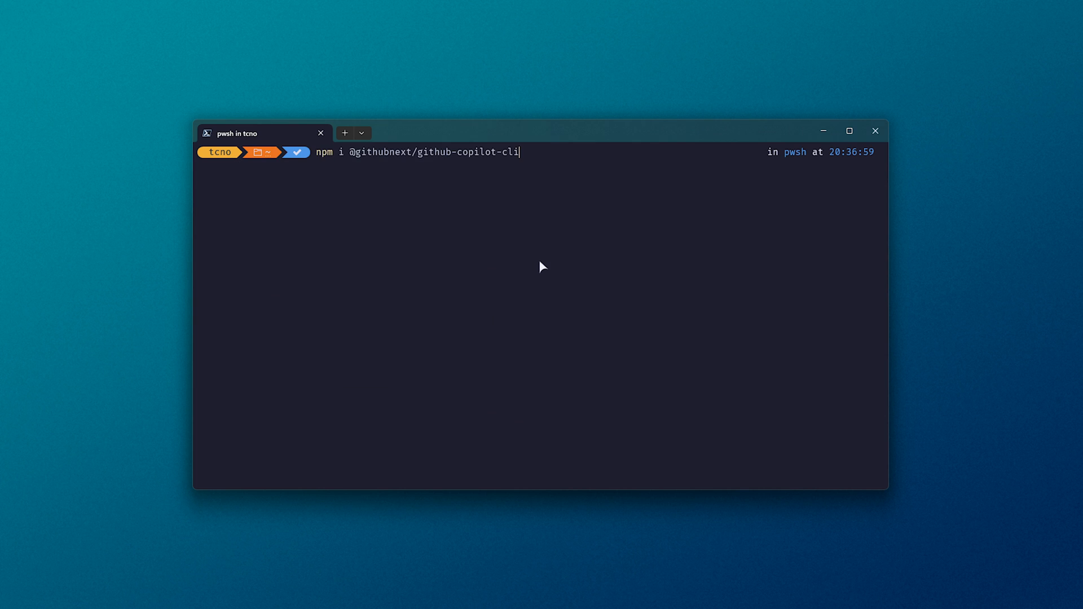
key(Enter)
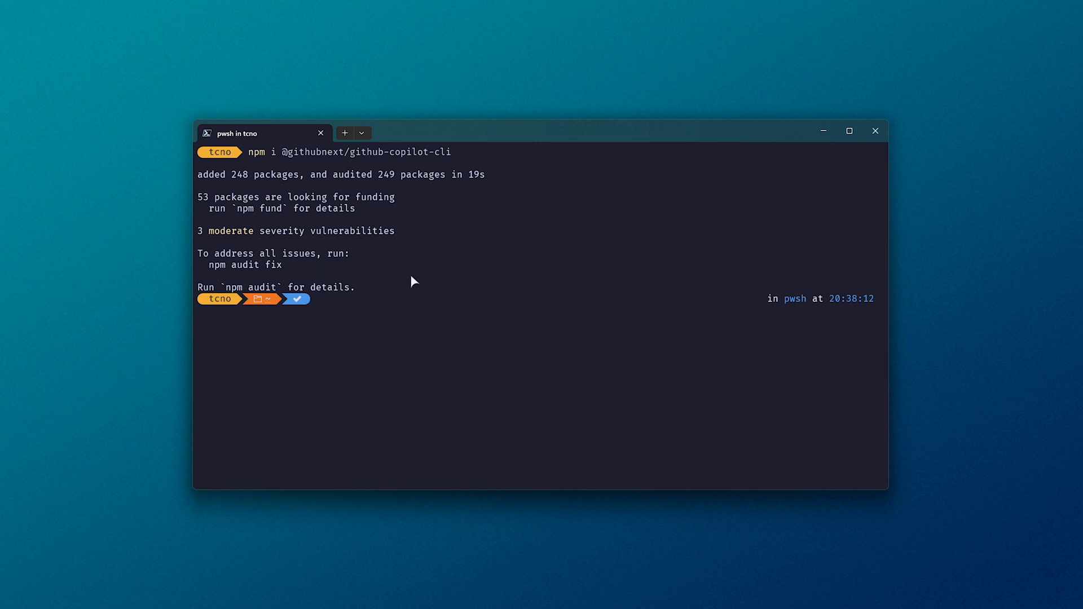
text(clear)
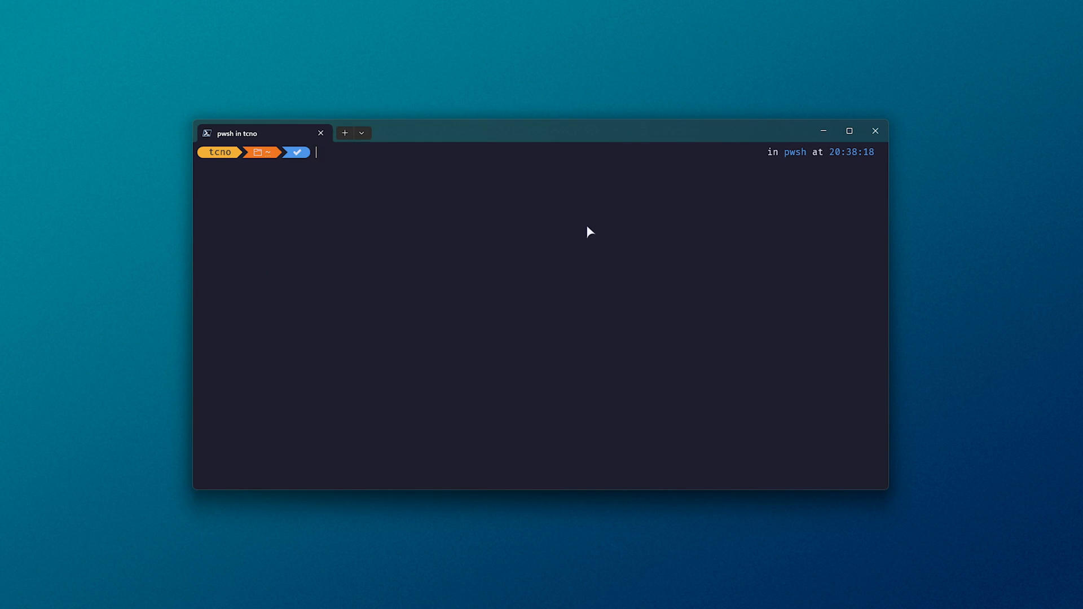
Run github-copilot-cli help and what-the-shell nvim, then dismiss the suggestion and clear
text(github-copilot-cli)
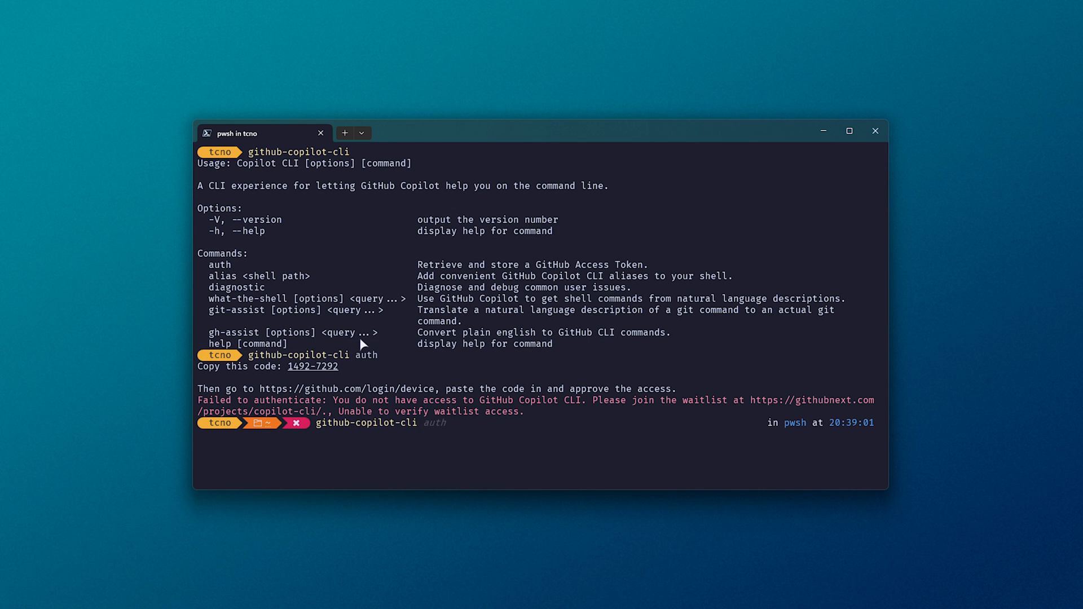
text(github-copilot-cli what-the-shell nvim)
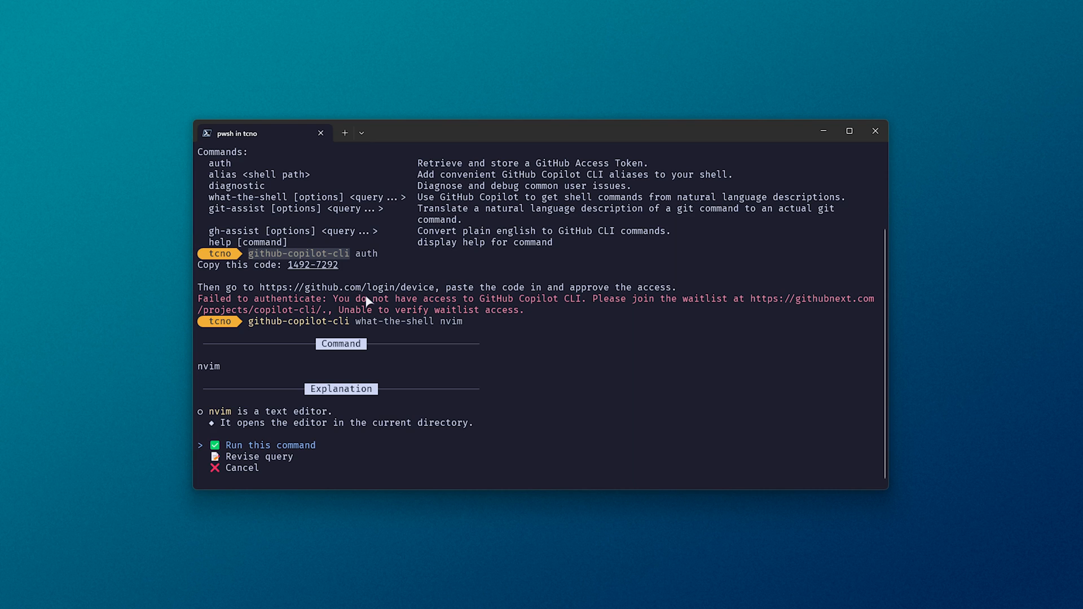
mouse_move(253, 329)
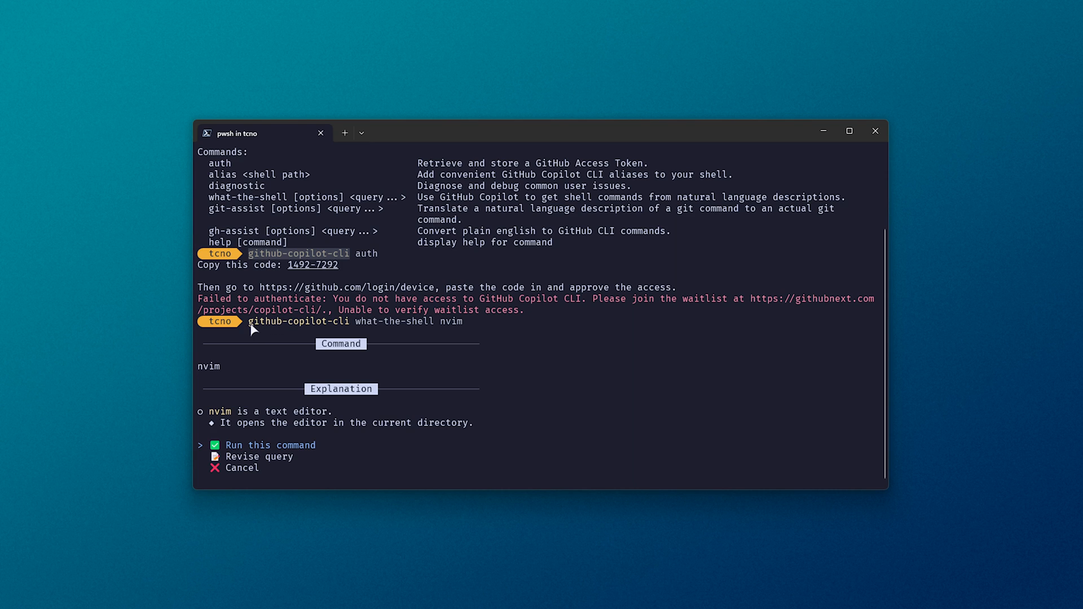
mouse_move(261, 331)
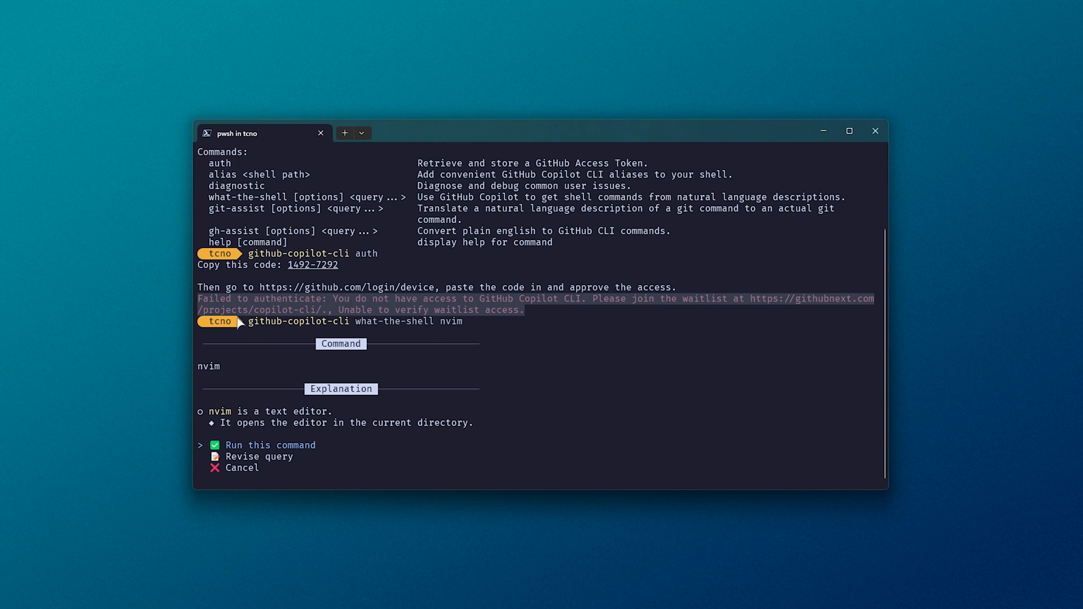
mouse_move(253, 355)
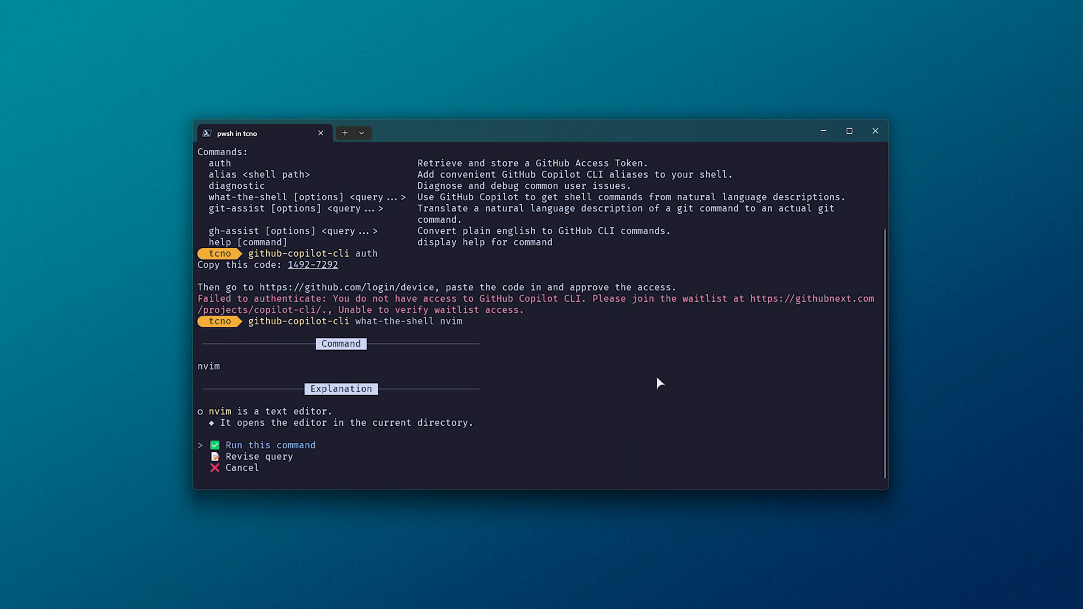
key(Down)
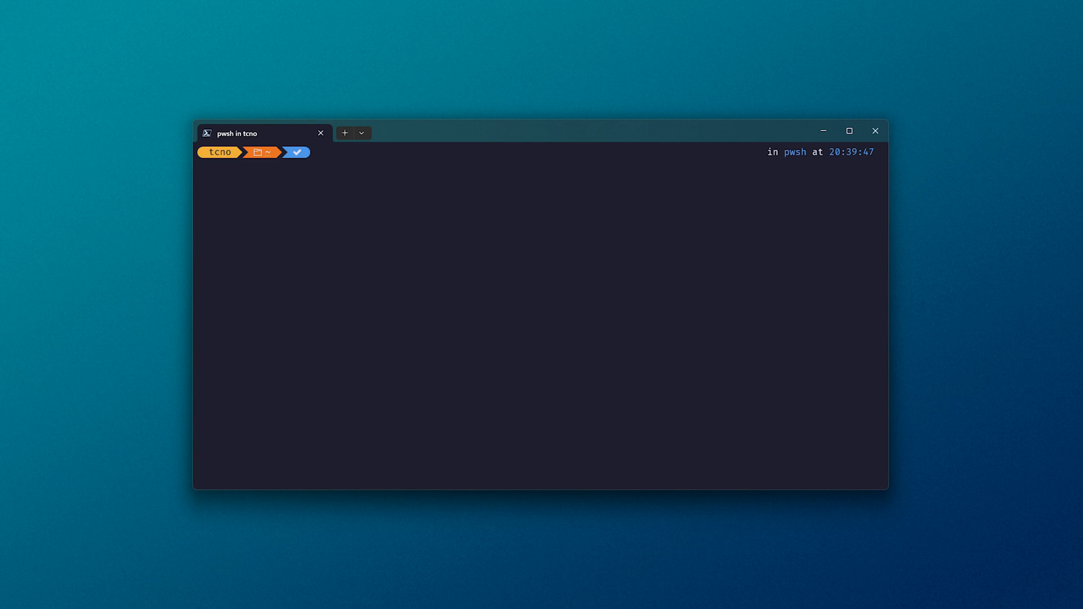
Try ?? in the terminal, then select the readme's alias setup eval command
text(??)
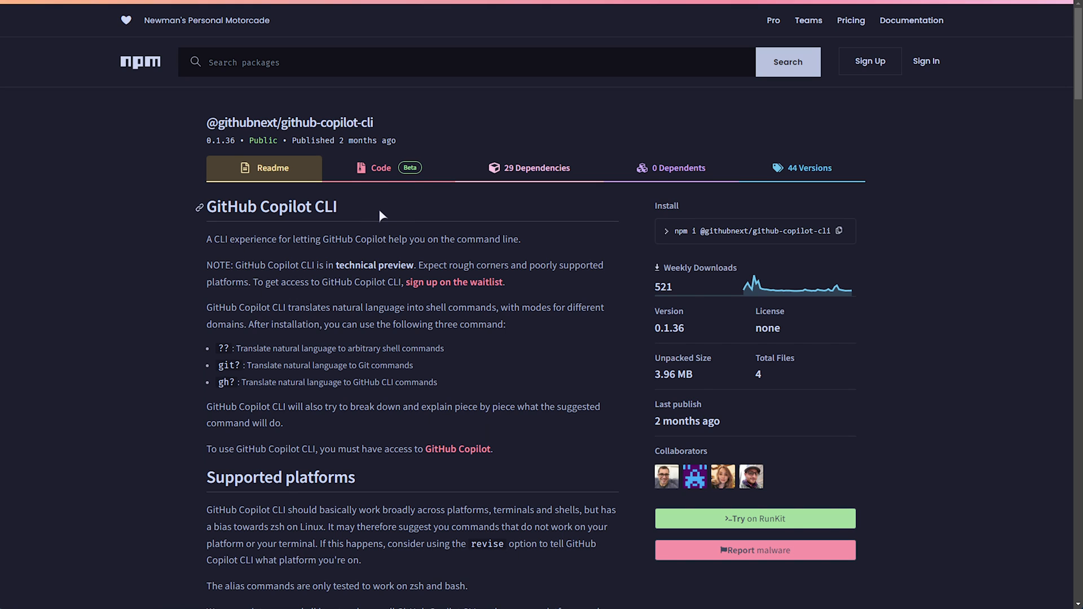
scroll(down, 3)
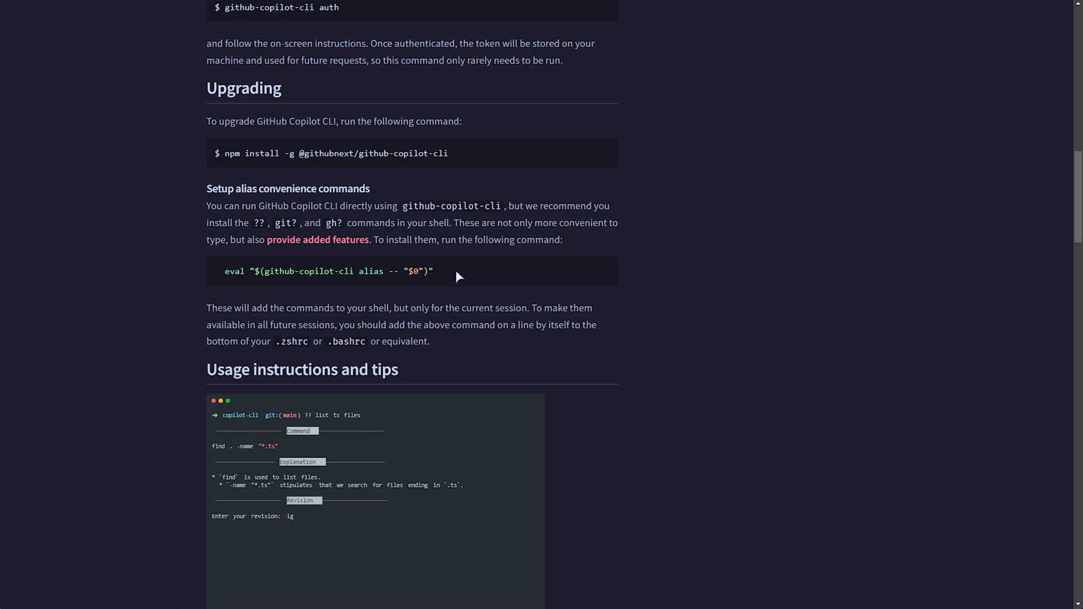
triple_click(329, 271)
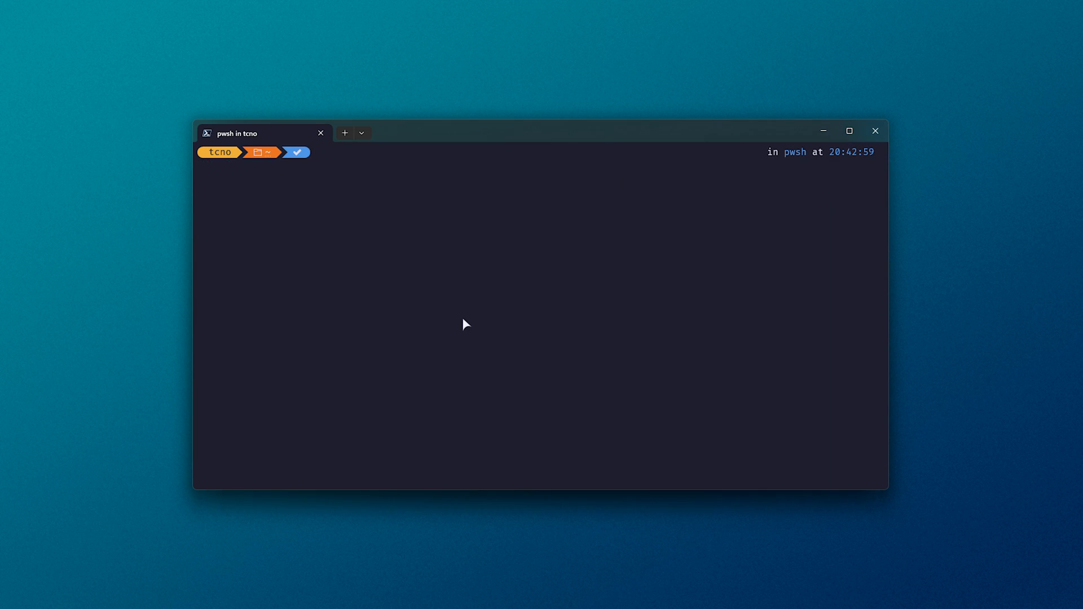
Create the PowerShell profile file with New-Item -Force and bring it up for editing
text(New-Item -Path $PROFILE -ItemType File -Force)
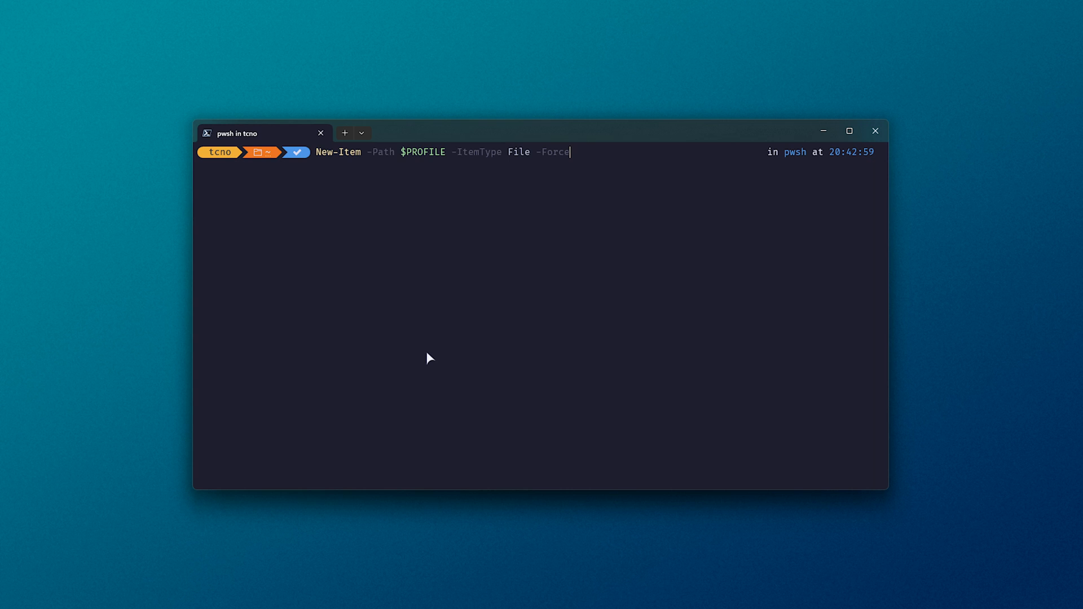
mouse_move(505, 168)
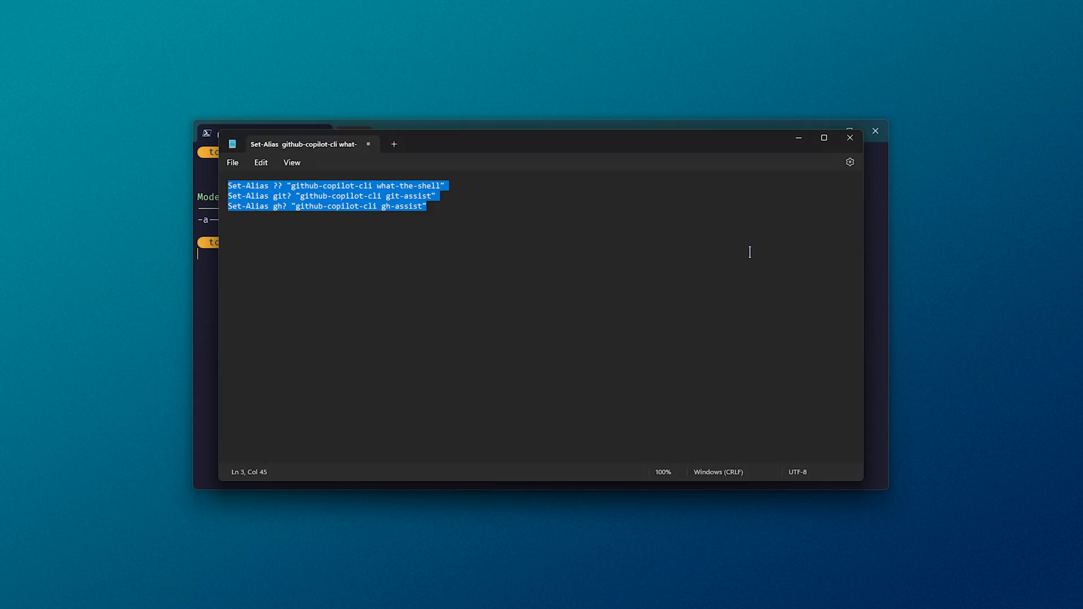
click(393, 143)
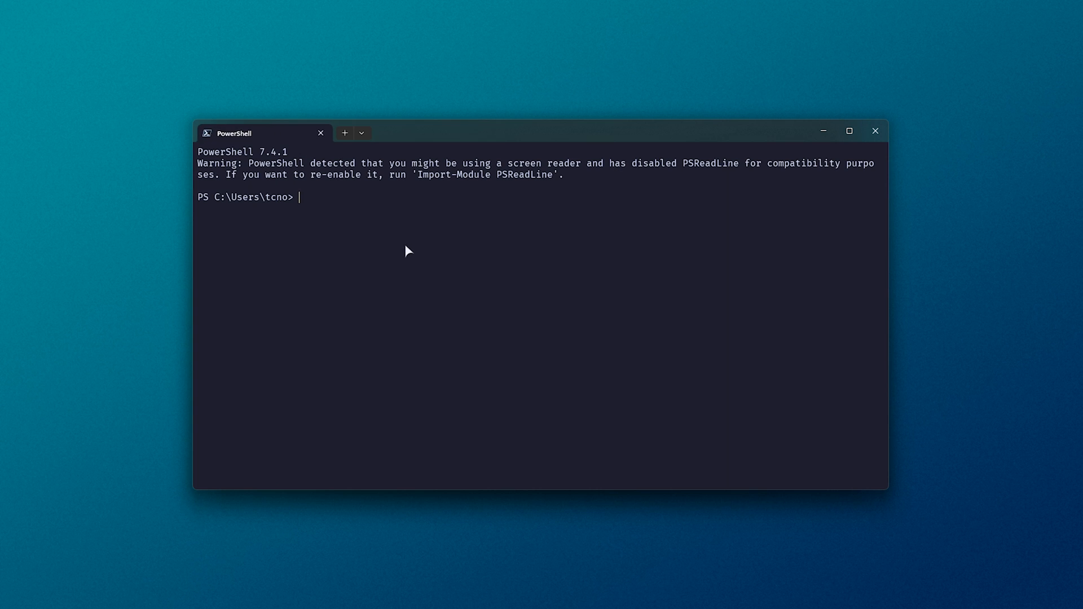
Try ?? and a git? query about committing the latest changes, discarding both
text(??)
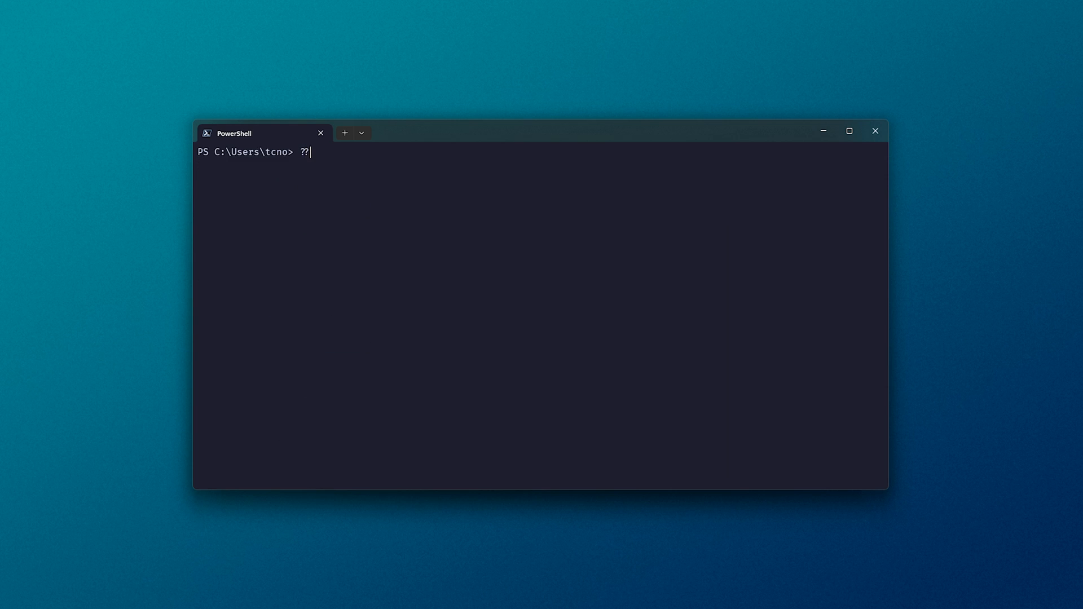
key(Backspace)
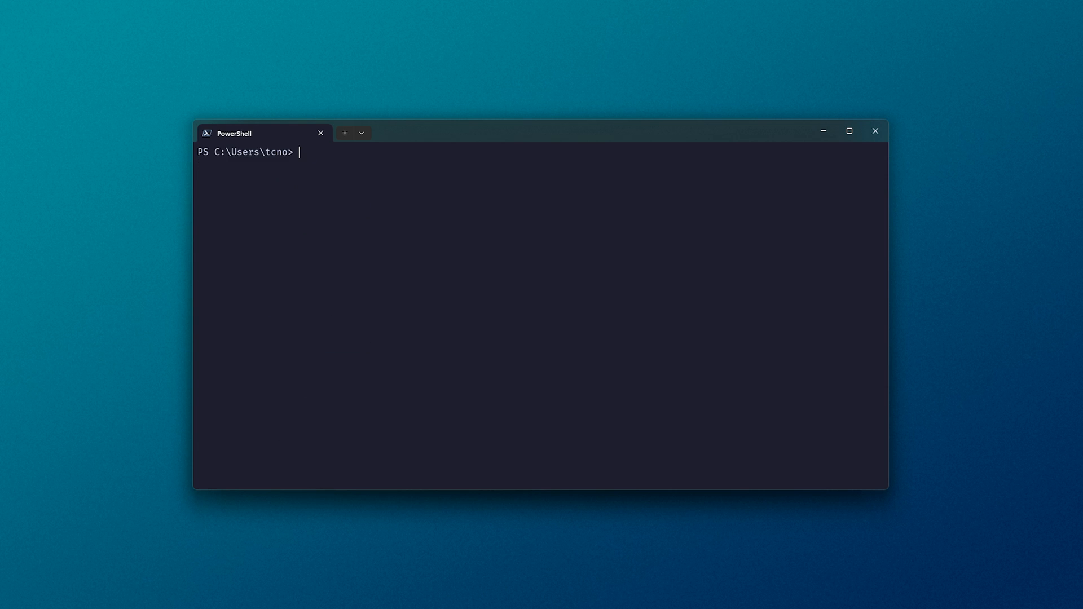
text(git? how to c)
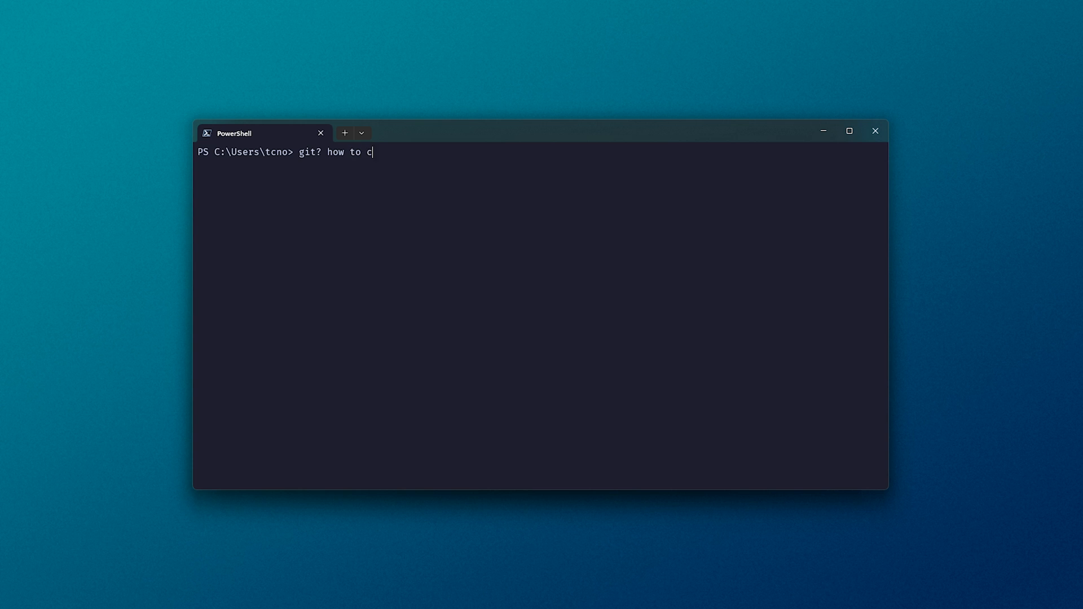
text(ommit latest cha)
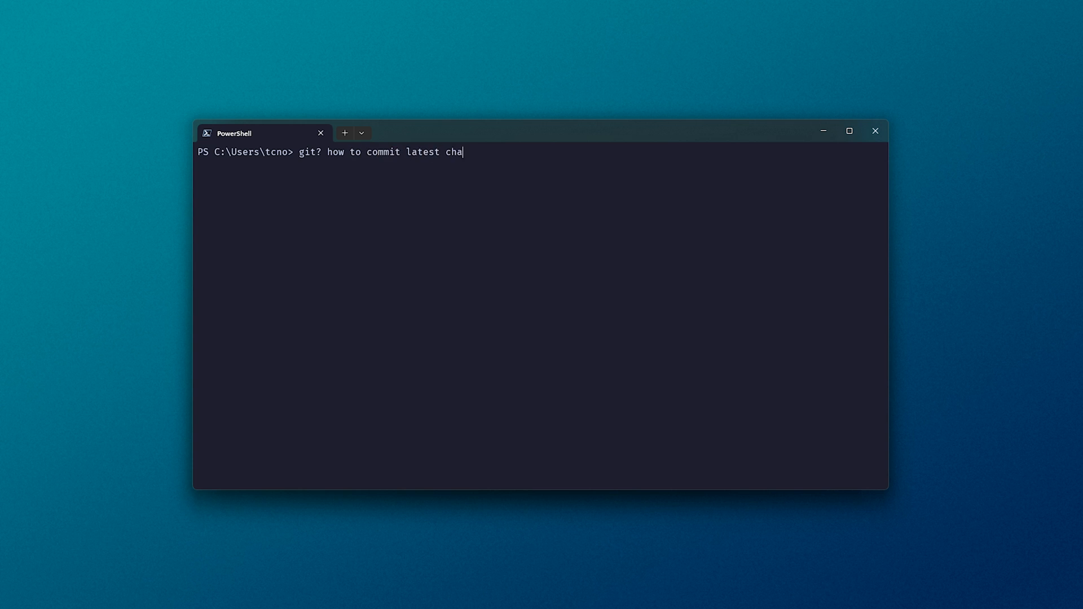
key(Enter)
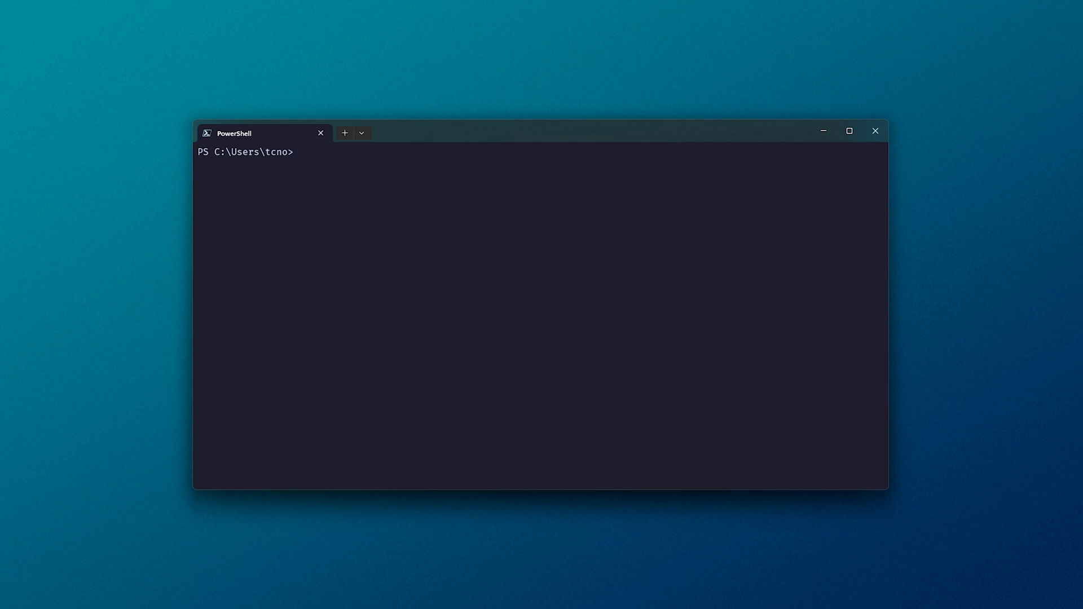
mouse_move(361, 235)
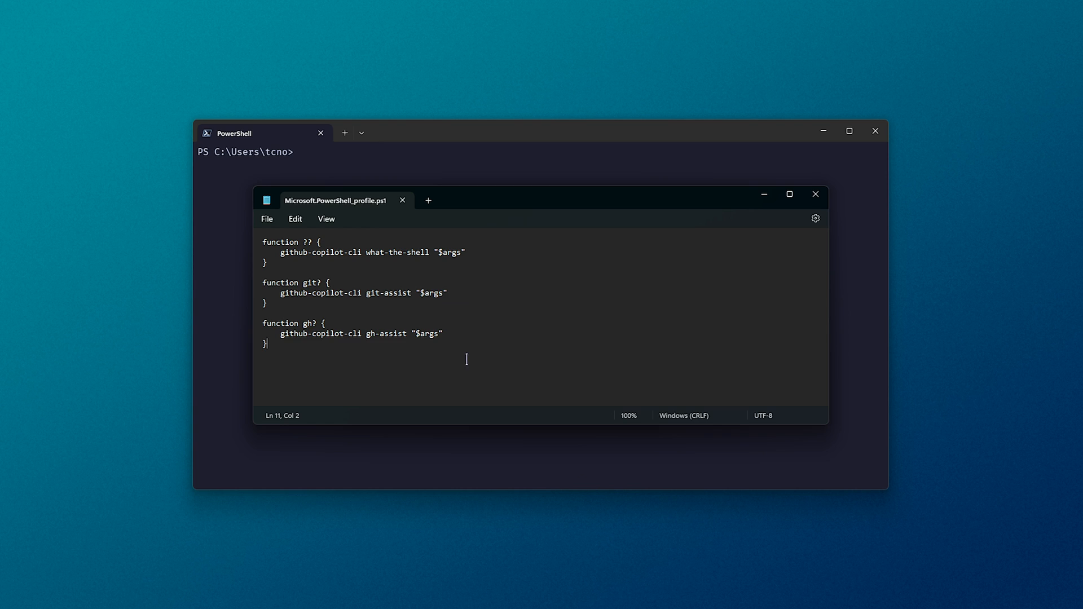
Select all of the ??, git? and gh? function definitions in the profile
key(ctrl+a)
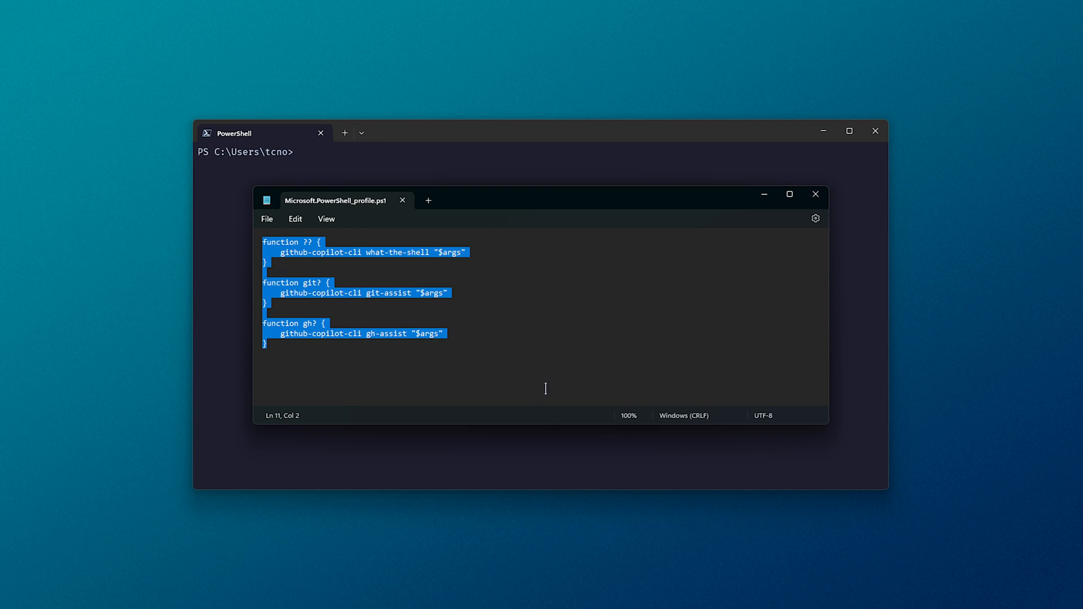